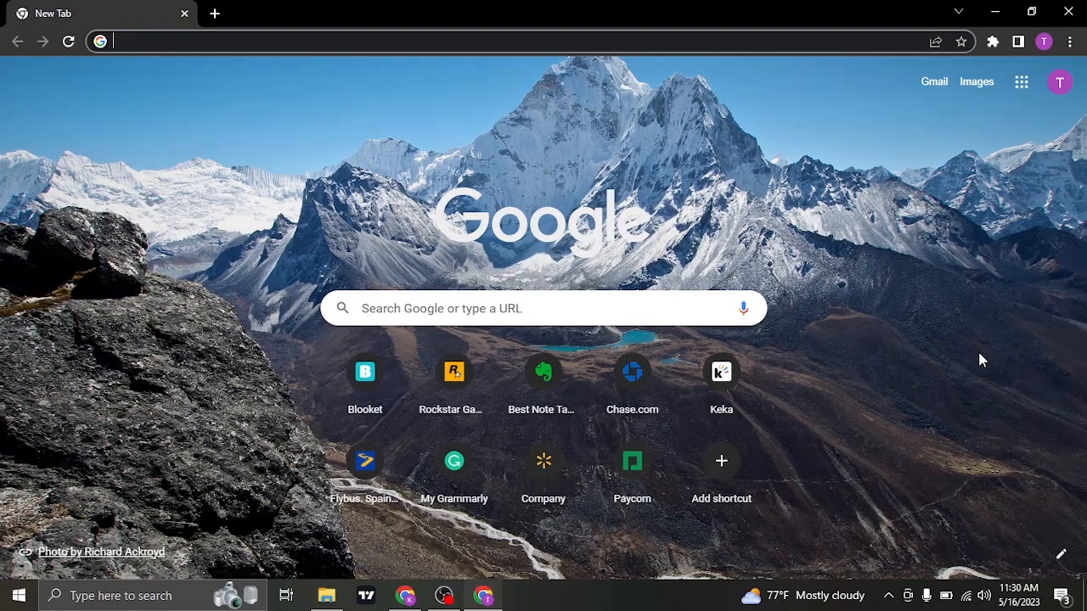
pyautogui.moveTo(910, 299)
pyautogui.write('one.walmart.com')
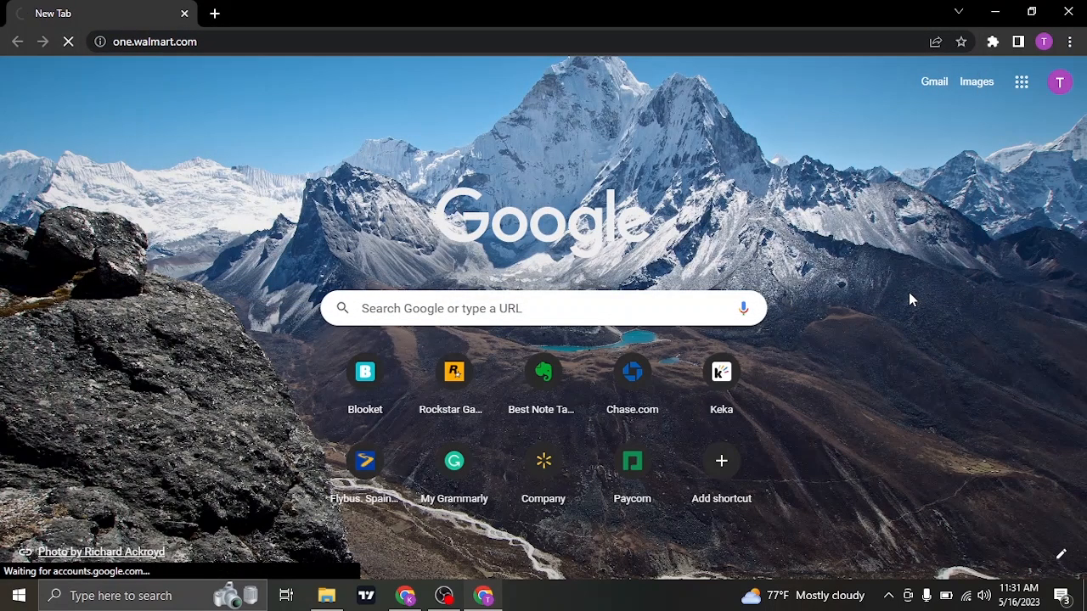
# Step: From the OneWalmart welcome page, start the employee login
pyautogui.click(543, 462)
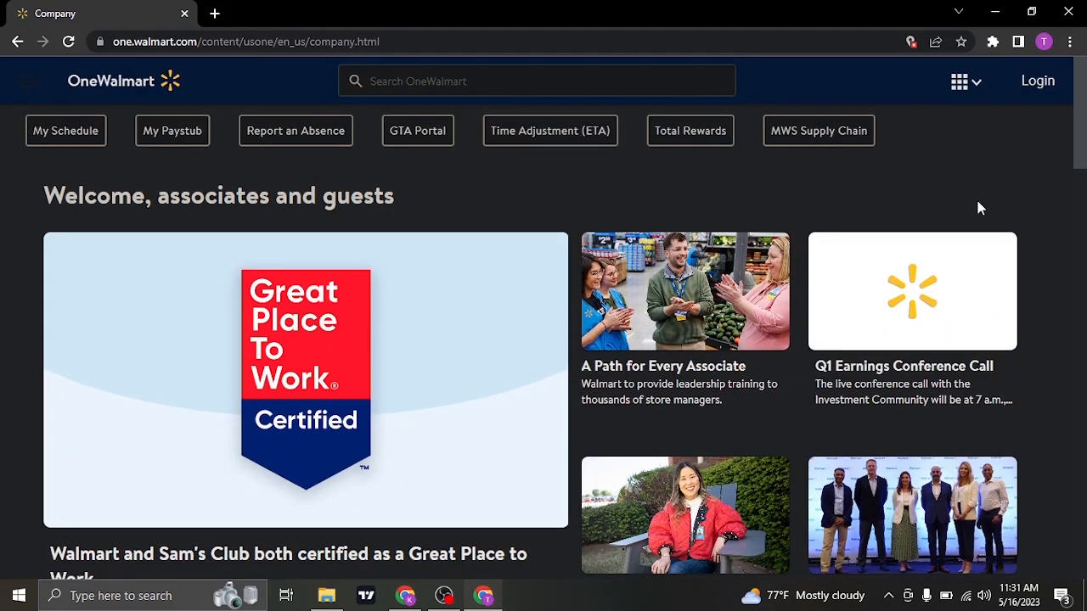
pyautogui.moveTo(988, 173)
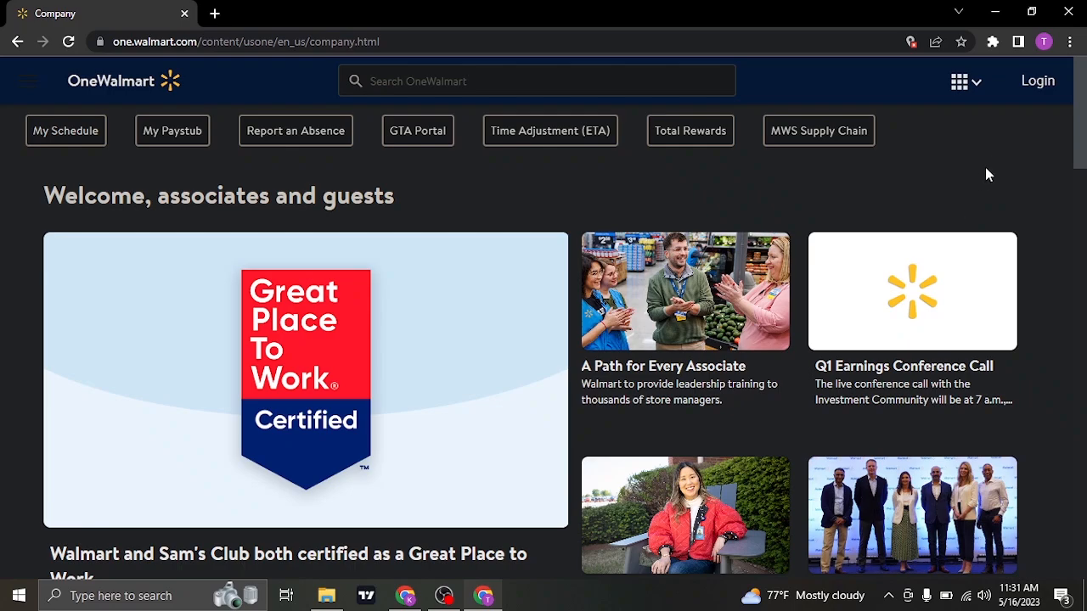
pyautogui.click(1036, 82)
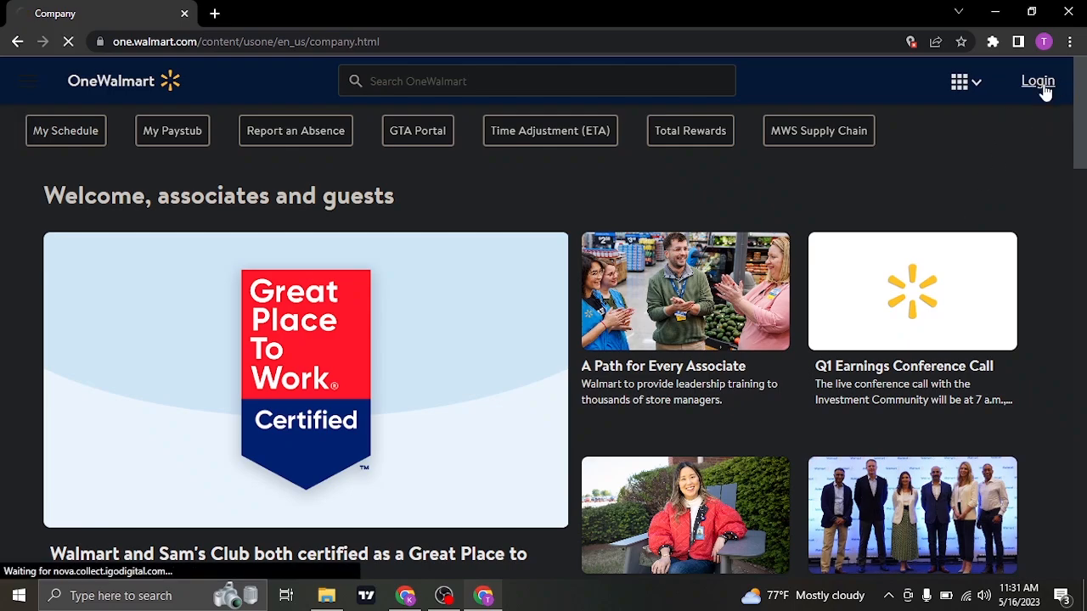
# Step: Resubmit past the sign-on delay and reach the form's user ID field
pyautogui.click(1036, 80)
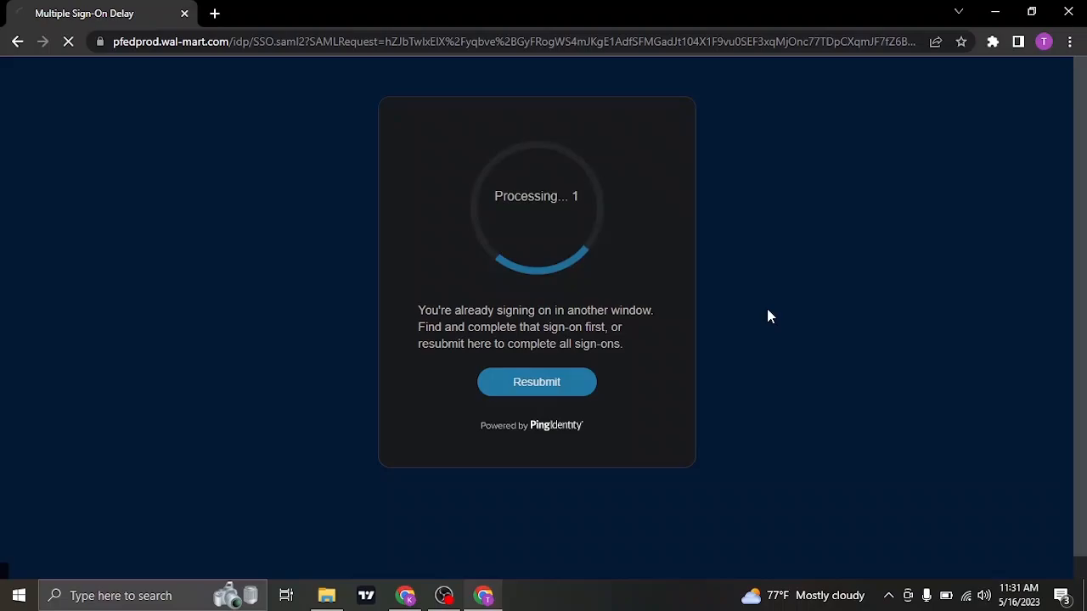
pyautogui.click(536, 381)
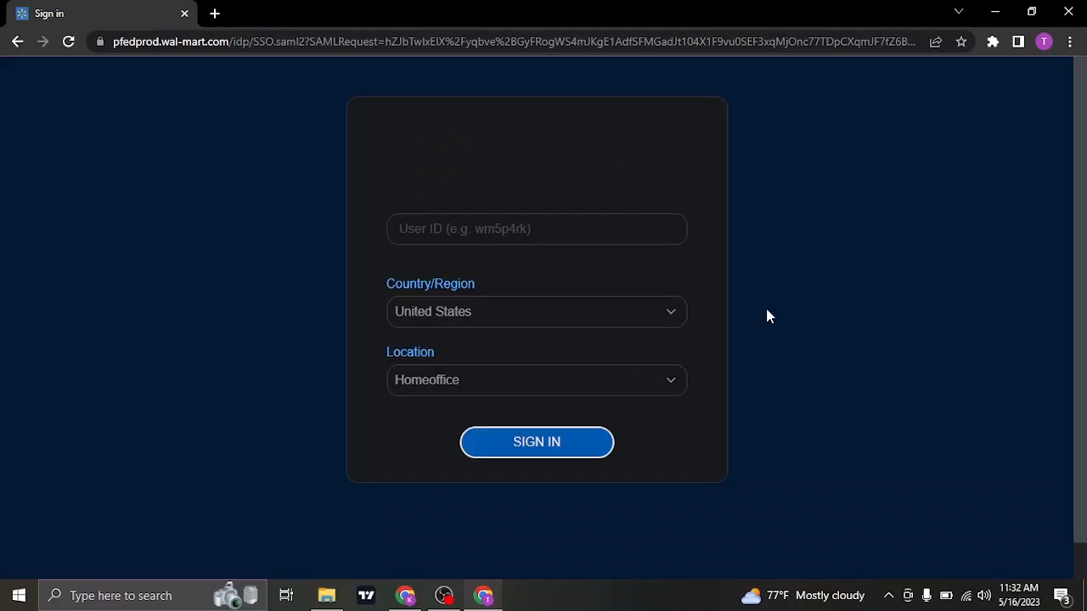
pyautogui.click(537, 228)
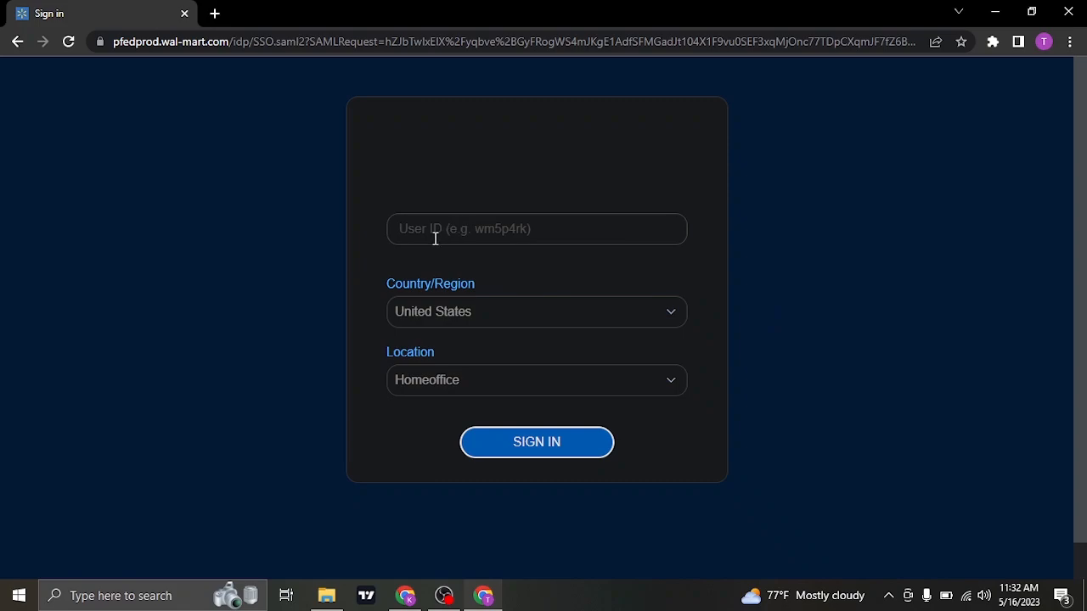
pyautogui.moveTo(922, 269)
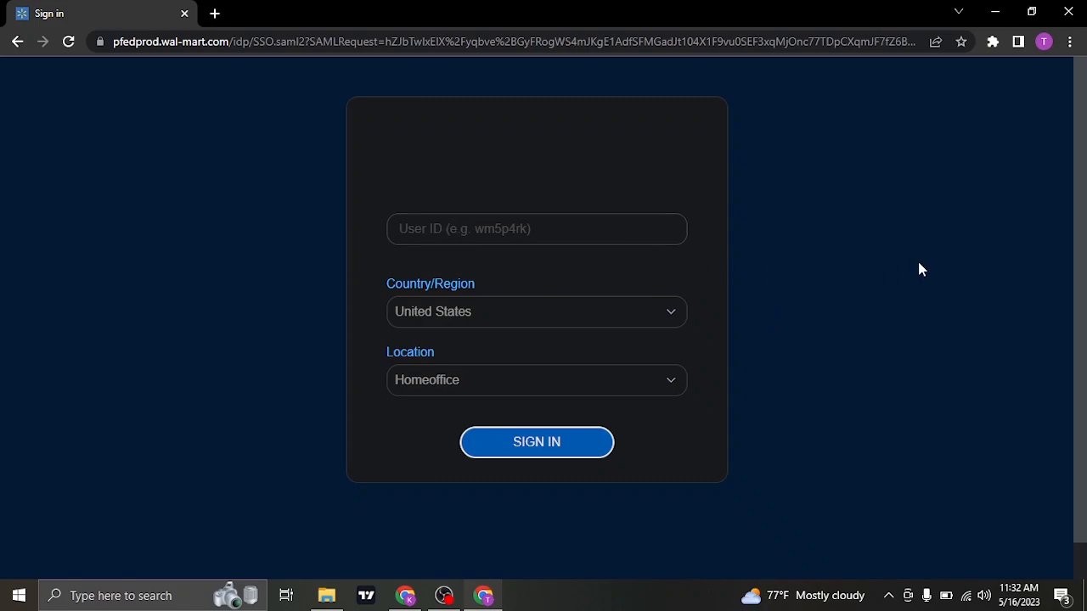
pyautogui.moveTo(700, 251)
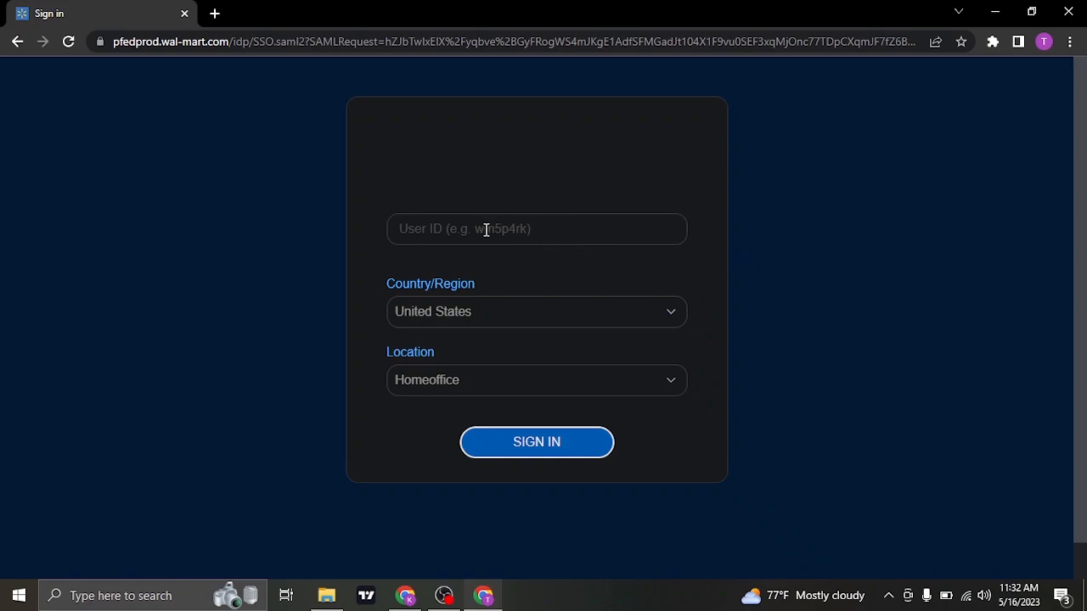
pyautogui.moveTo(518, 294)
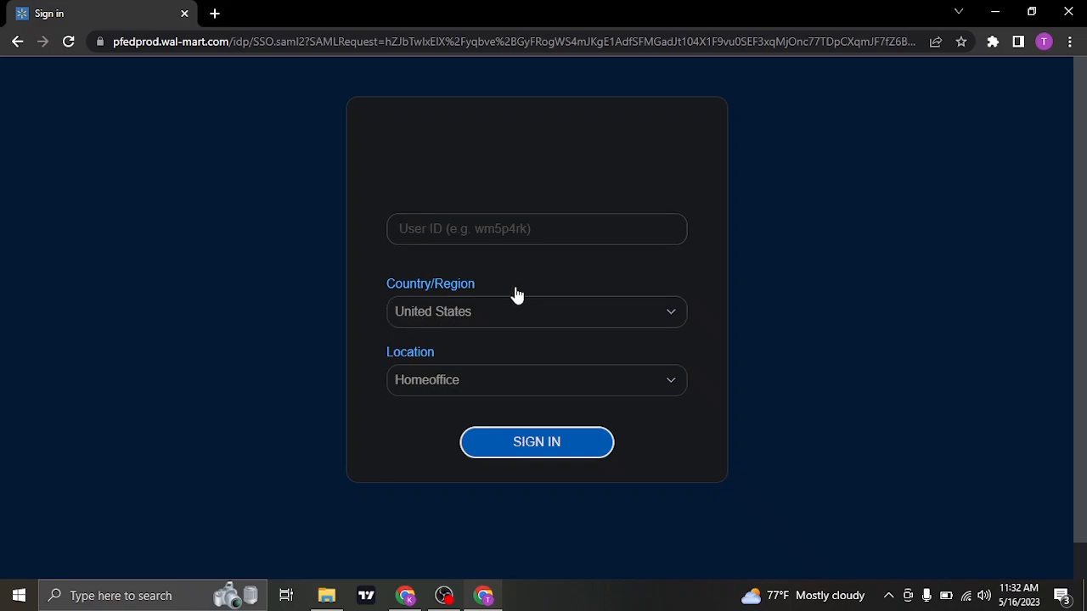
# Step: Set the sign-in country/region to Canada
pyautogui.click(537, 311)
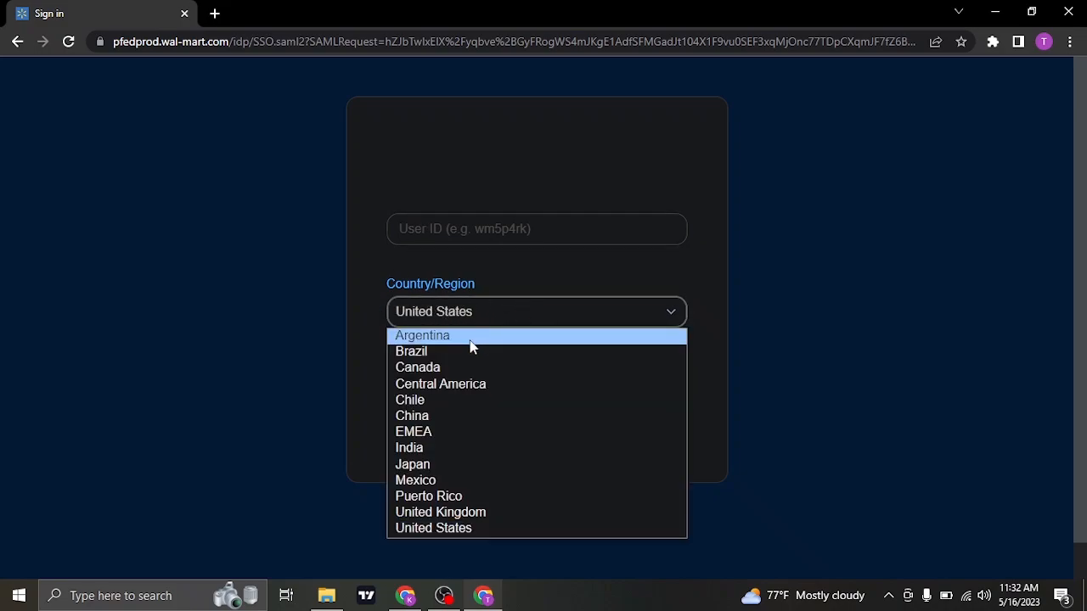
pyautogui.click(421, 335)
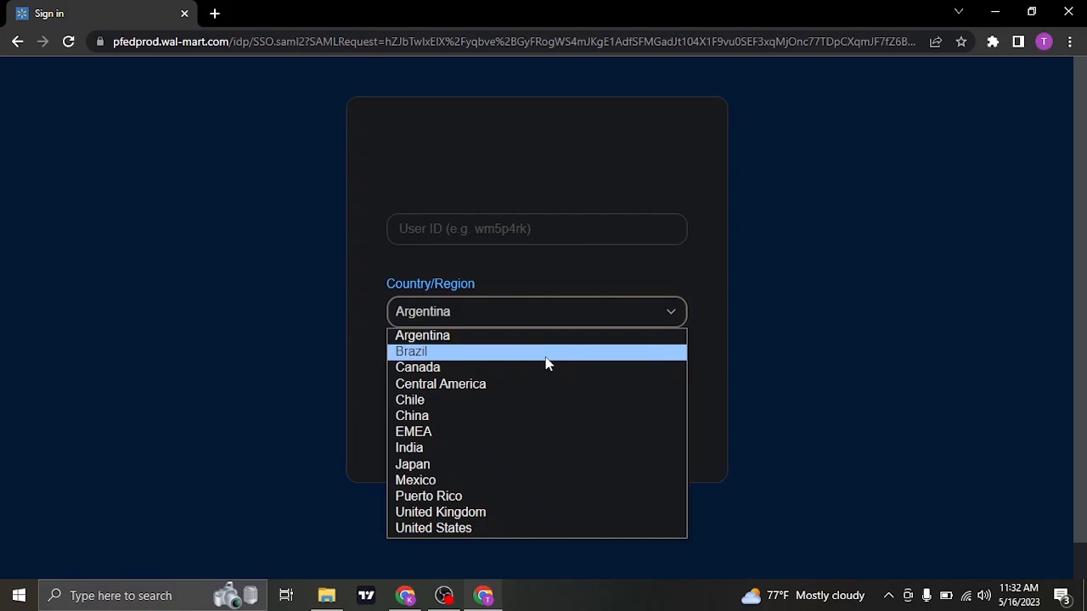
pyautogui.click(418, 367)
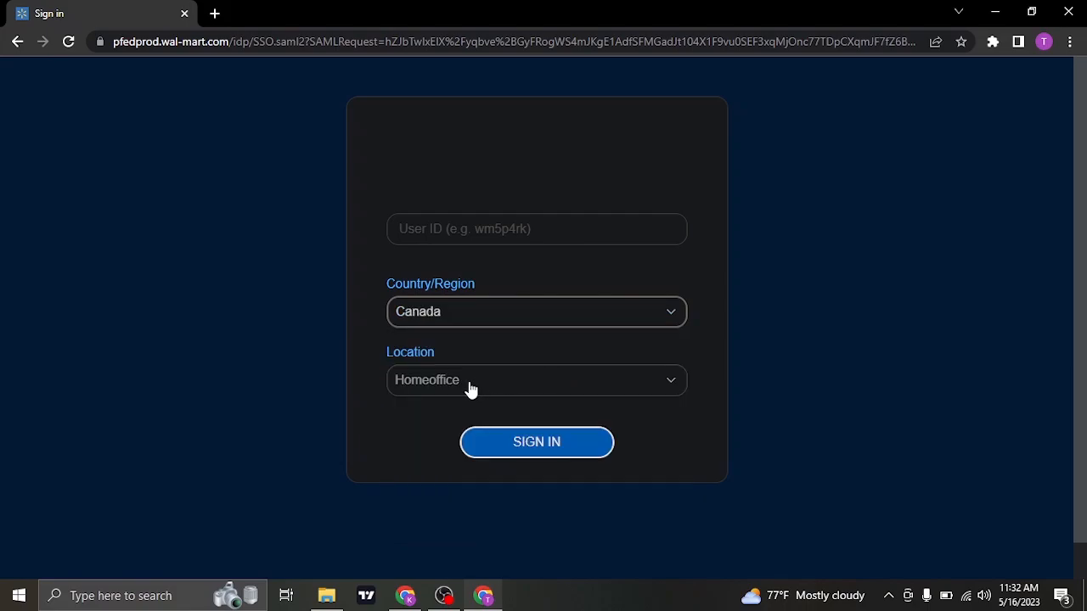
# Step: Set the work location to Store/Club so the store number field appears
pyautogui.click(536, 380)
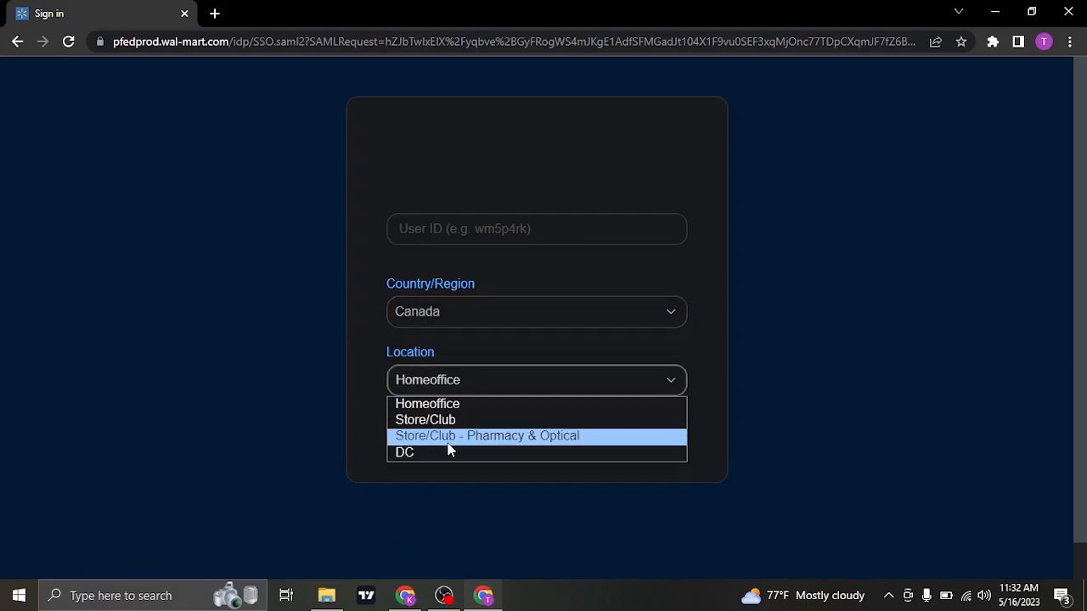
pyautogui.moveTo(506, 420)
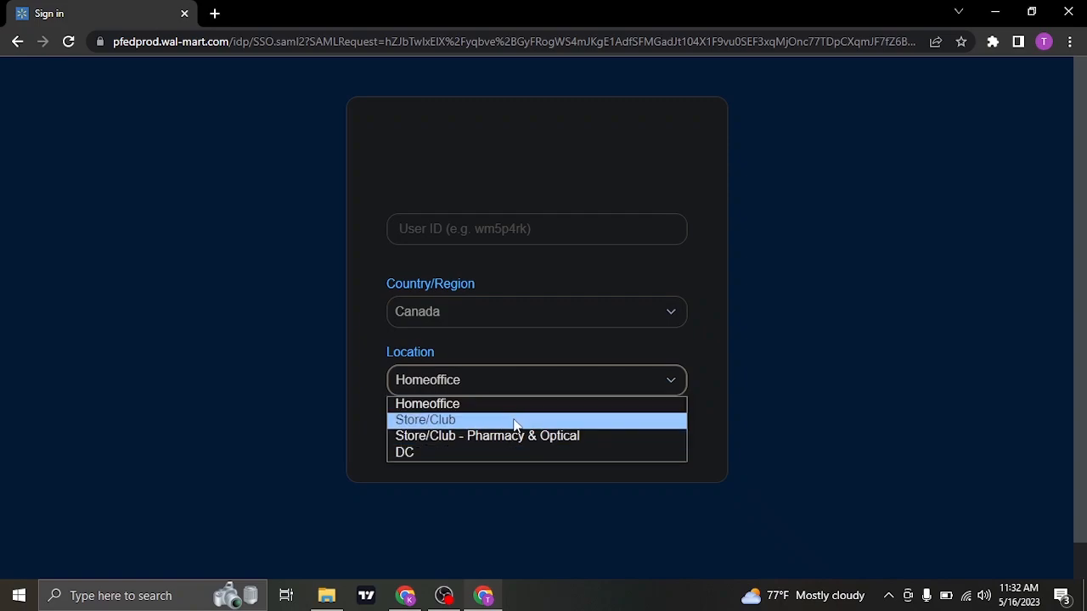
pyautogui.click(404, 452)
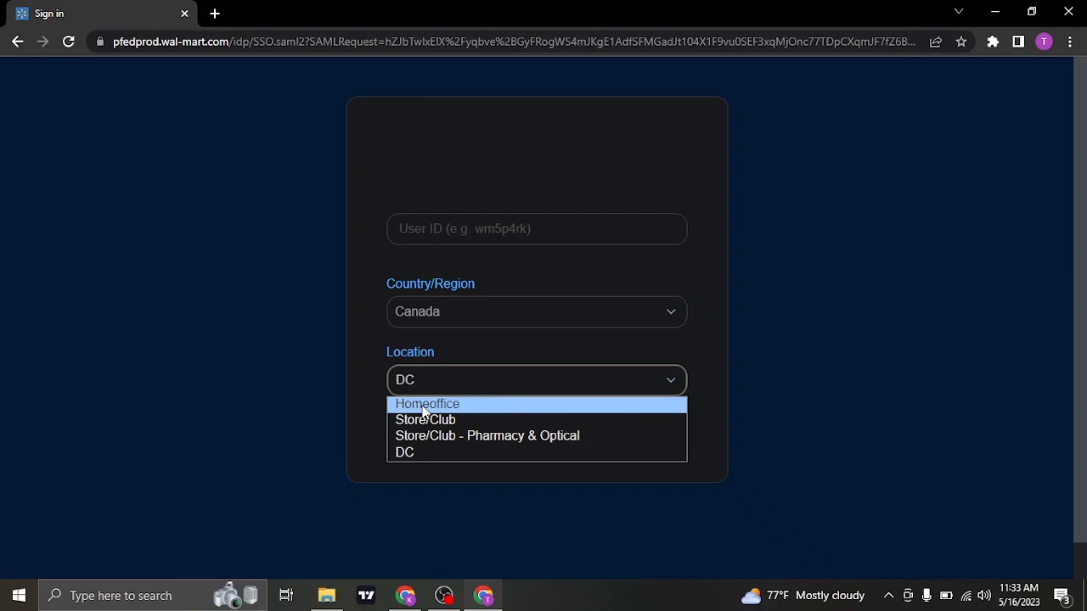
pyautogui.click(424, 419)
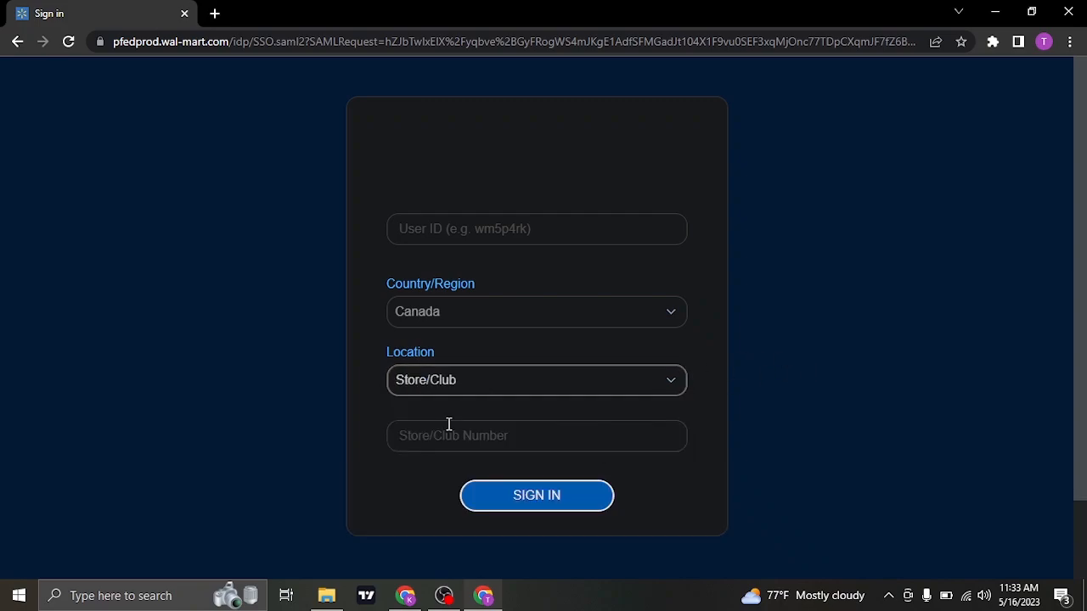
pyautogui.moveTo(544, 421)
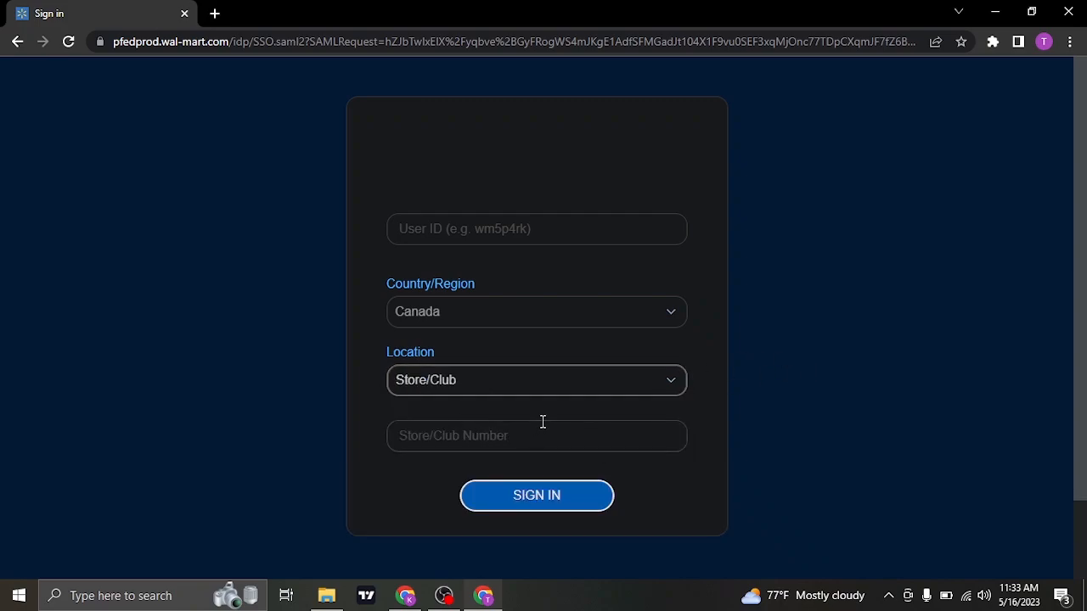
pyautogui.moveTo(429, 217)
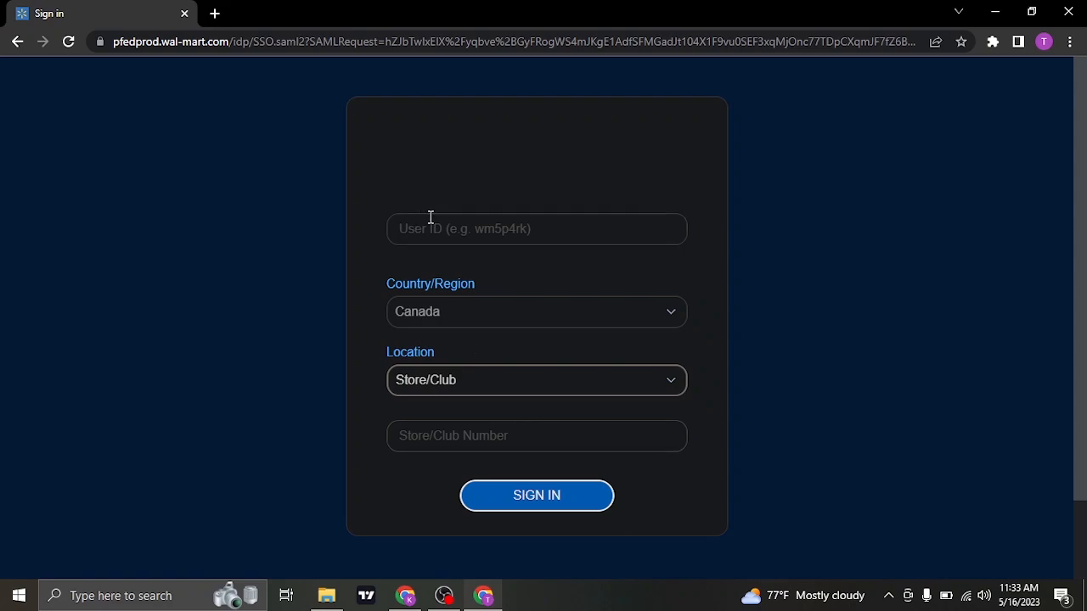
pyautogui.moveTo(551, 425)
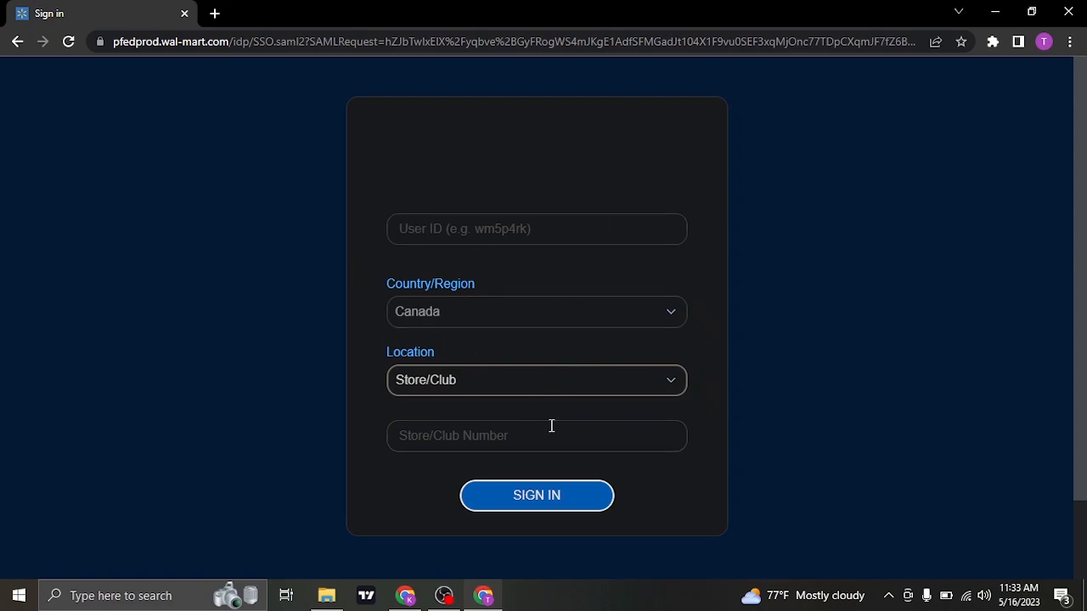
pyautogui.moveTo(537, 496)
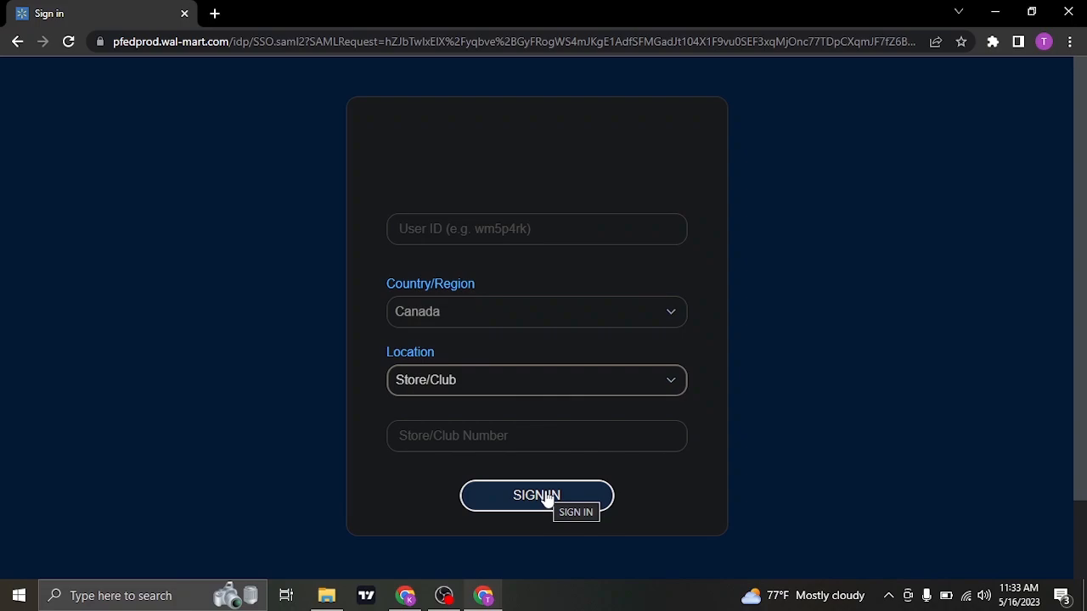
pyautogui.moveTo(773, 377)
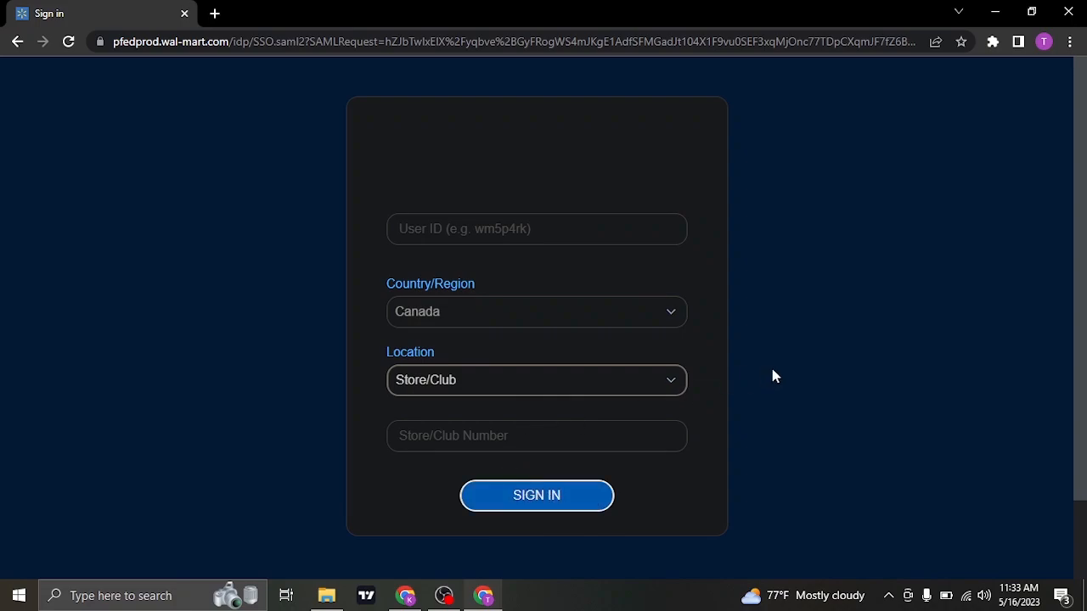
pyautogui.moveTo(761, 330)
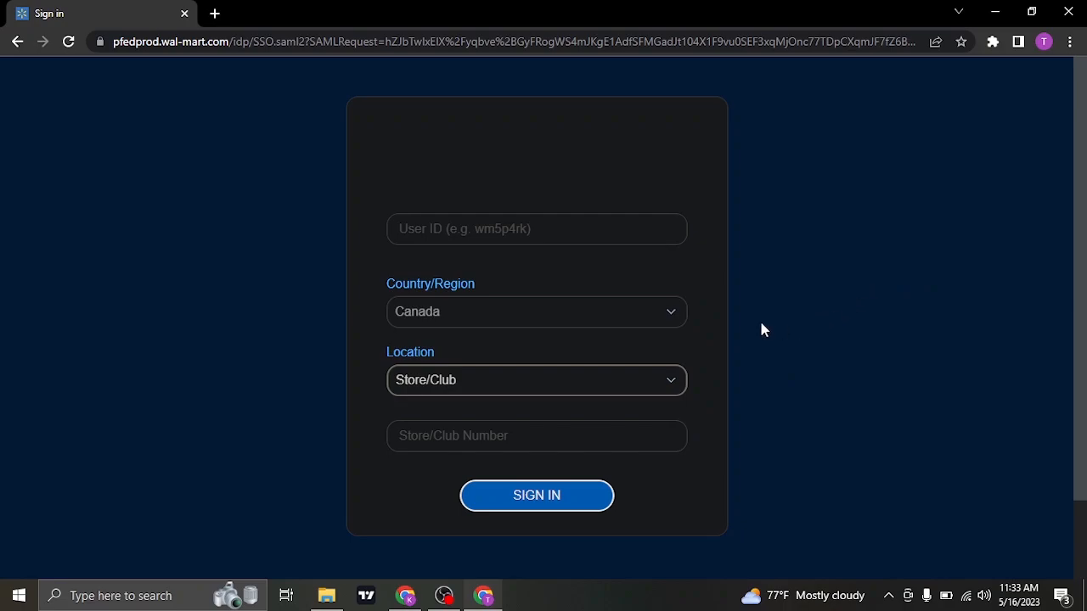